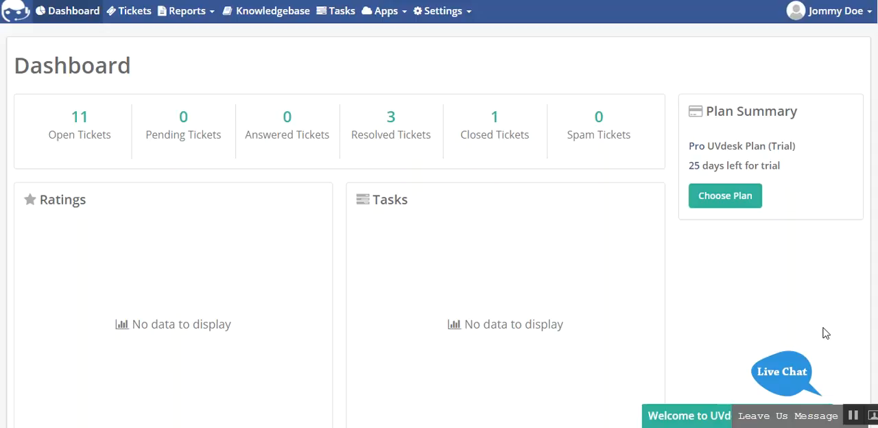
mouse_move(794, 241)
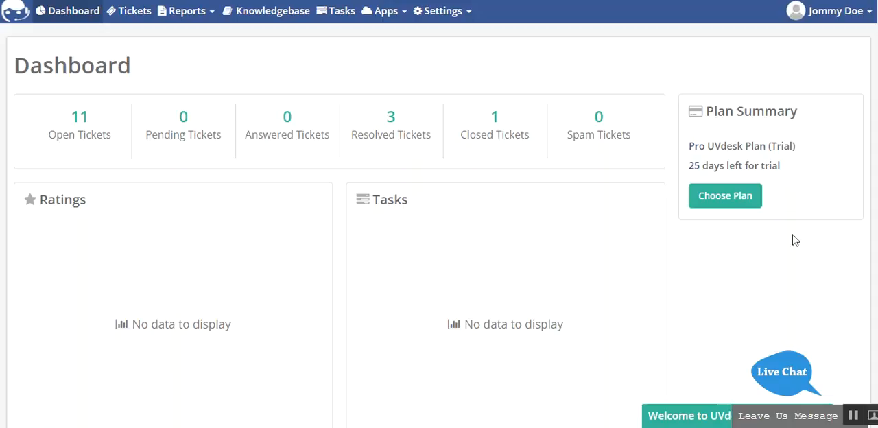
mouse_move(385, 12)
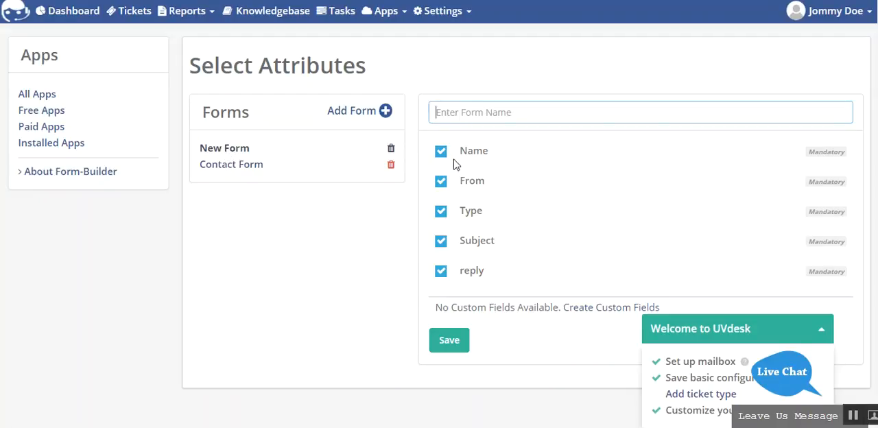
mouse_move(401, 236)
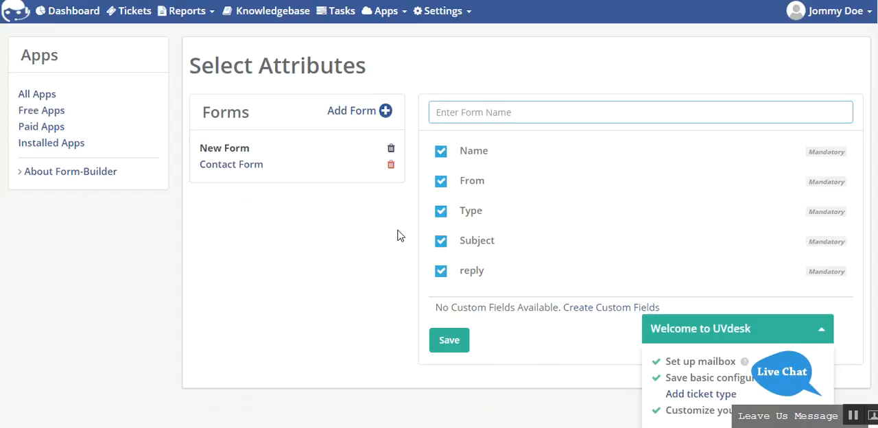
mouse_move(488, 47)
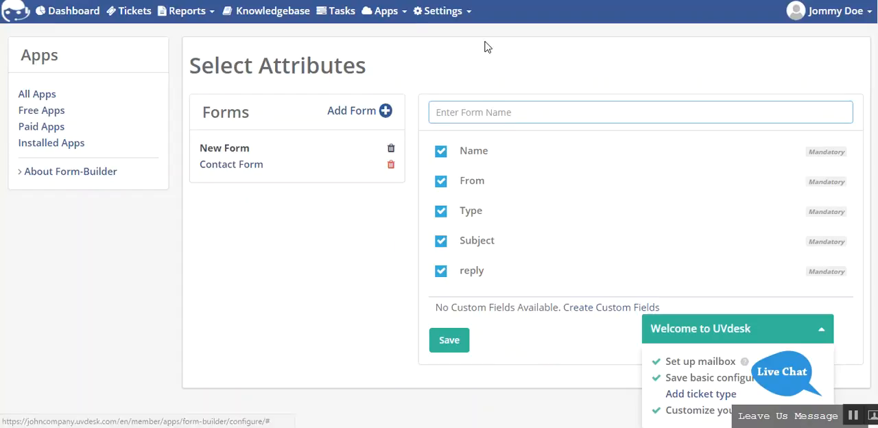
Open UVdesk's Form-Builder app, showing a new form with its five mandatory attributes
left_click(442, 10)
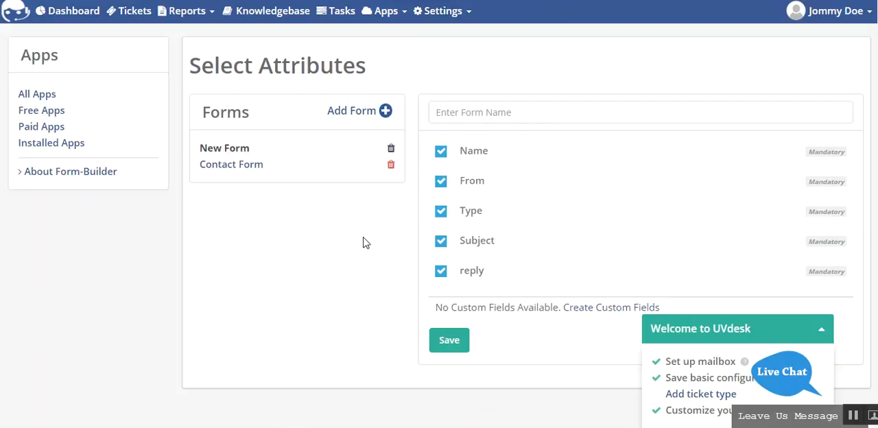
mouse_move(261, 191)
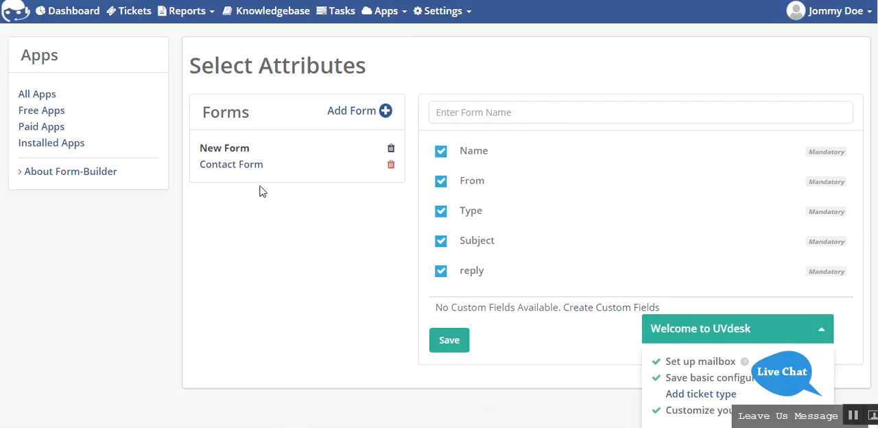
Preview the Contact Form and view its iframe and JavaScript embed codes
left_click(232, 164)
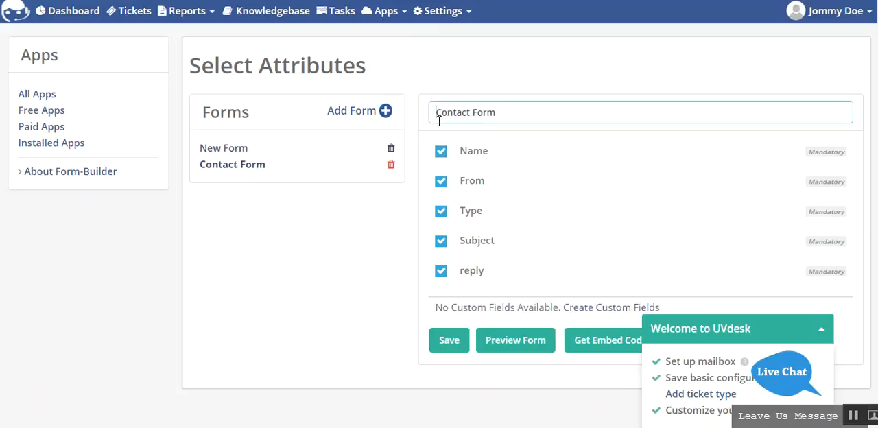
left_click(515, 339)
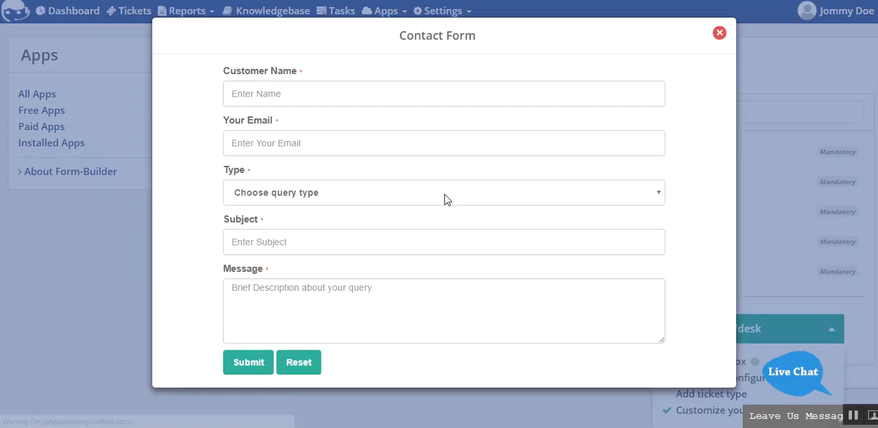
mouse_move(336, 101)
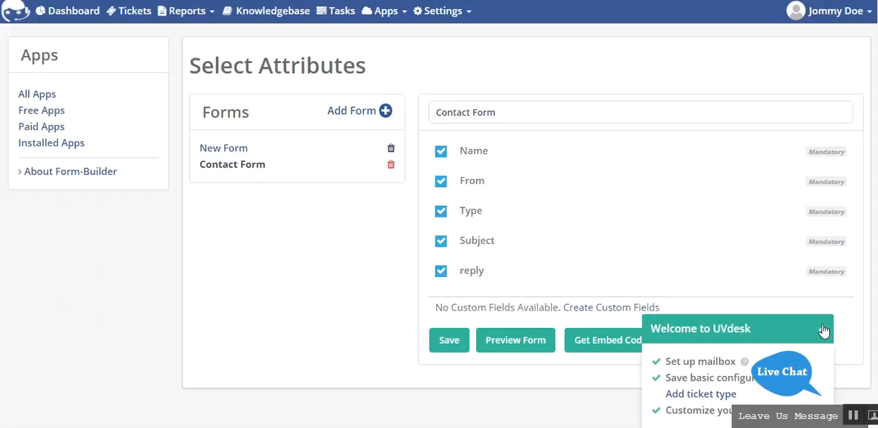
left_click(607, 339)
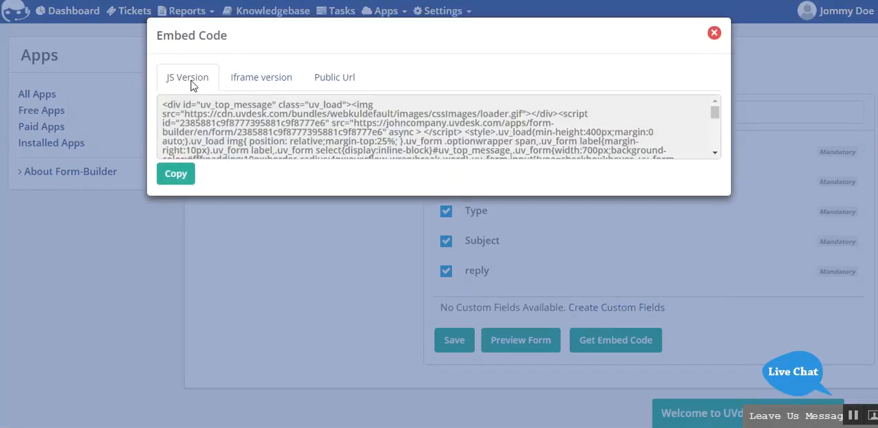
left_click(260, 77)
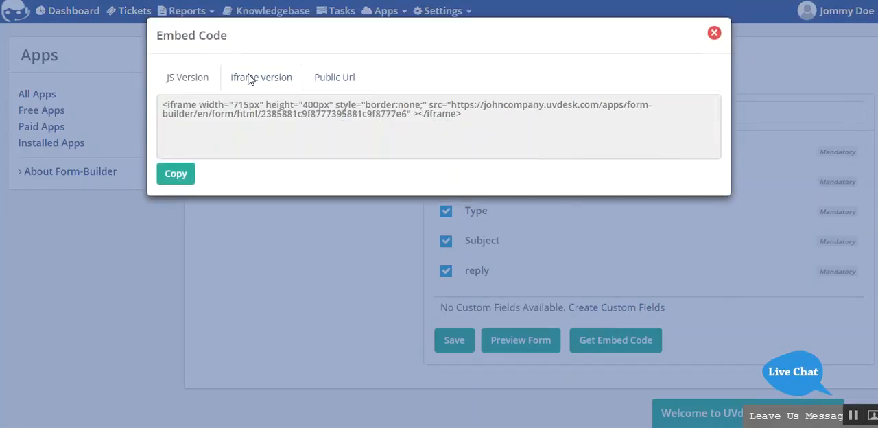
left_click(188, 77)
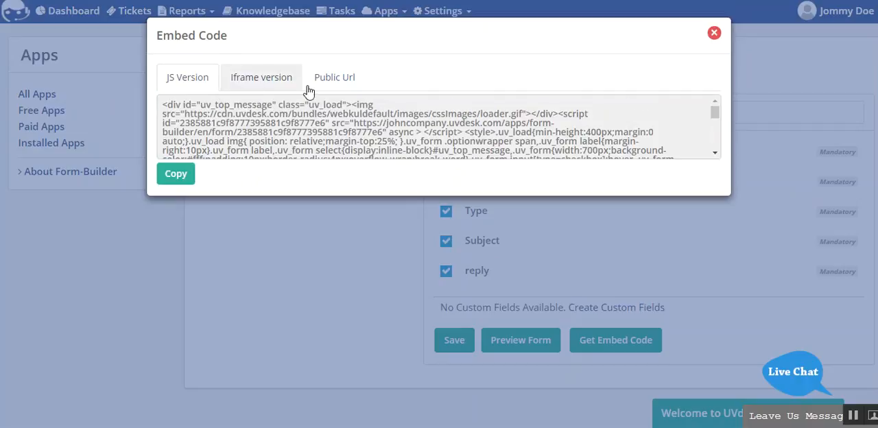
left_click(714, 32)
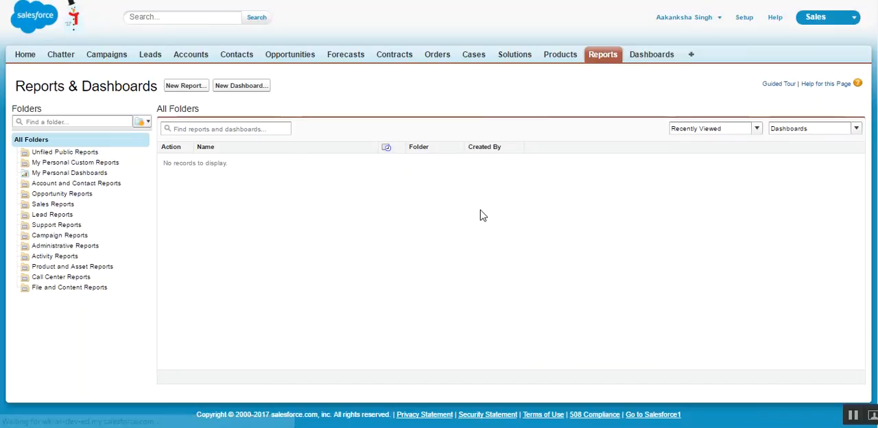
Go to Salesforce Setup's Develop section and reach the Sites list showing 'webkul'
left_click(744, 17)
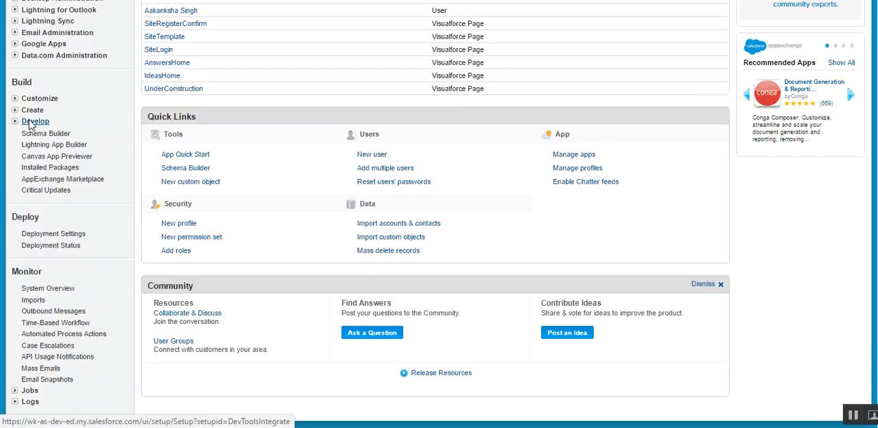
left_click(35, 121)
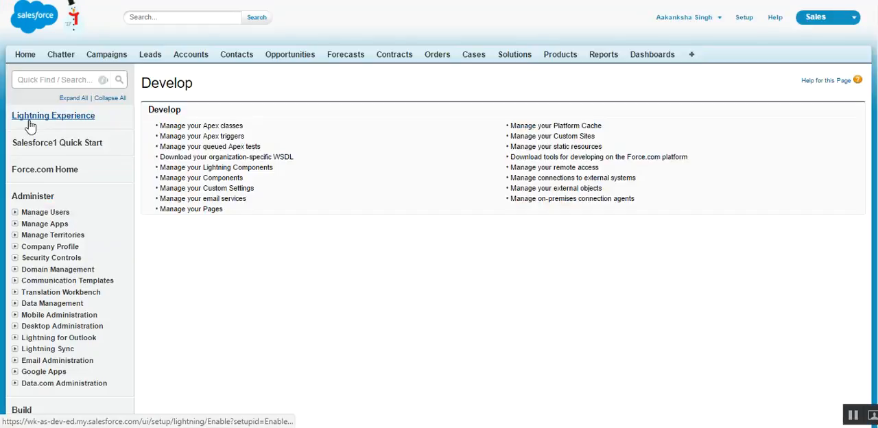
scroll("down", 3)
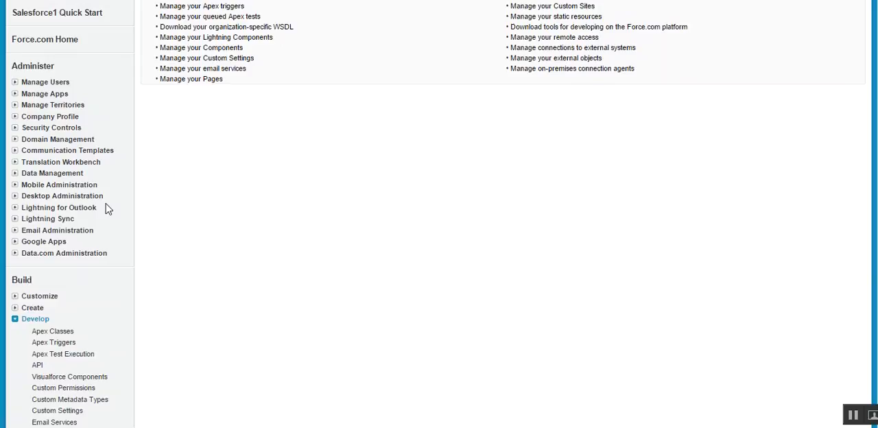
scroll("down", 3)
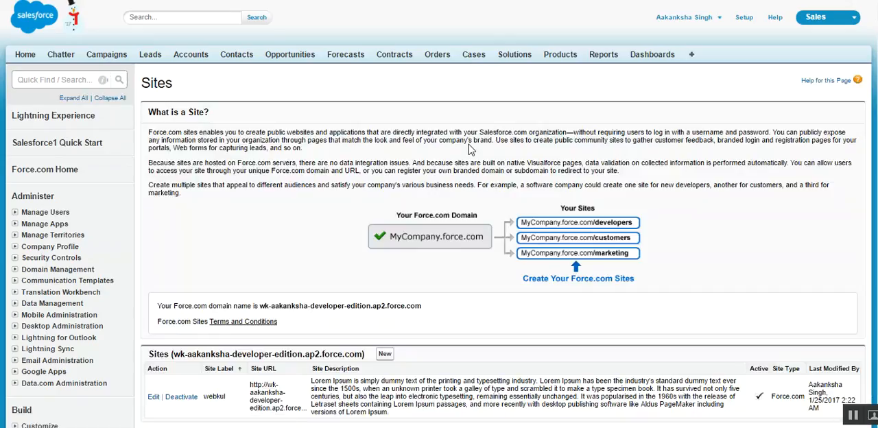
mouse_move(151, 117)
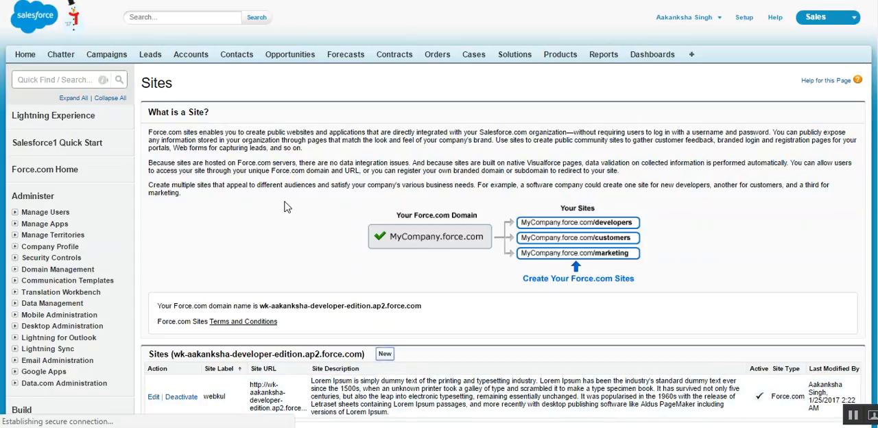
Start a new Salesforce site and move past its name and description fields
left_click(384, 353)
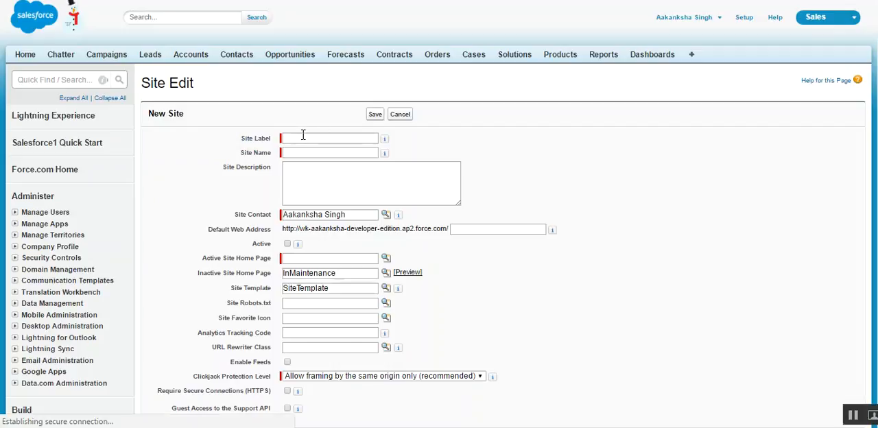
left_click(329, 152)
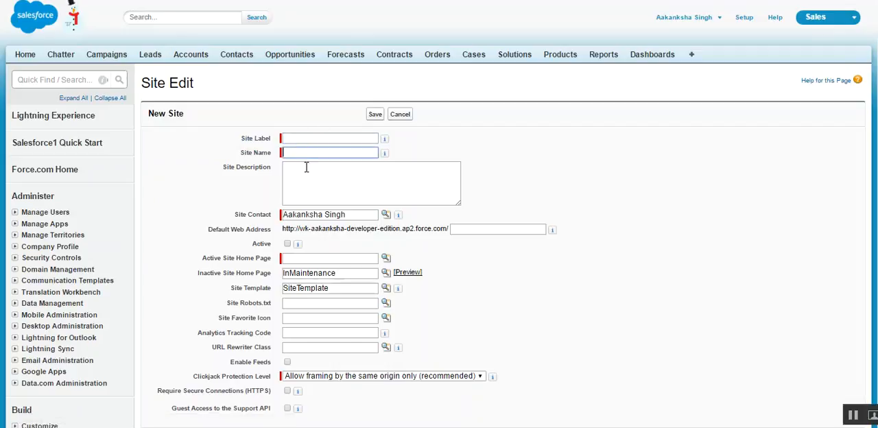
left_click(370, 183)
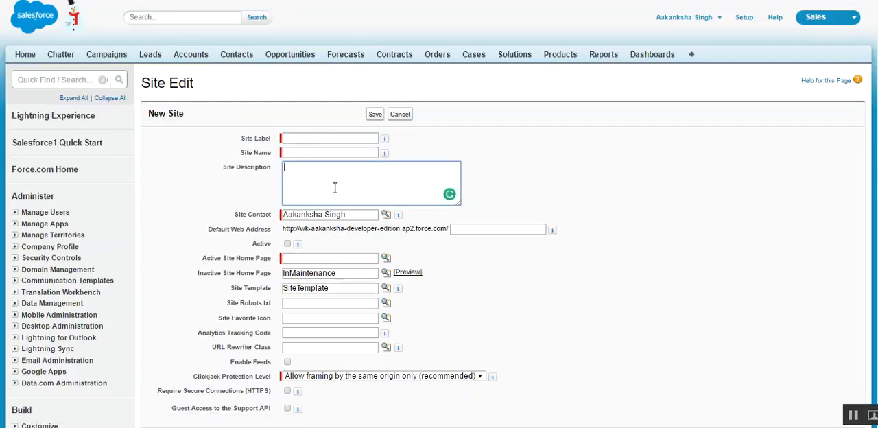
scroll("down", 3)
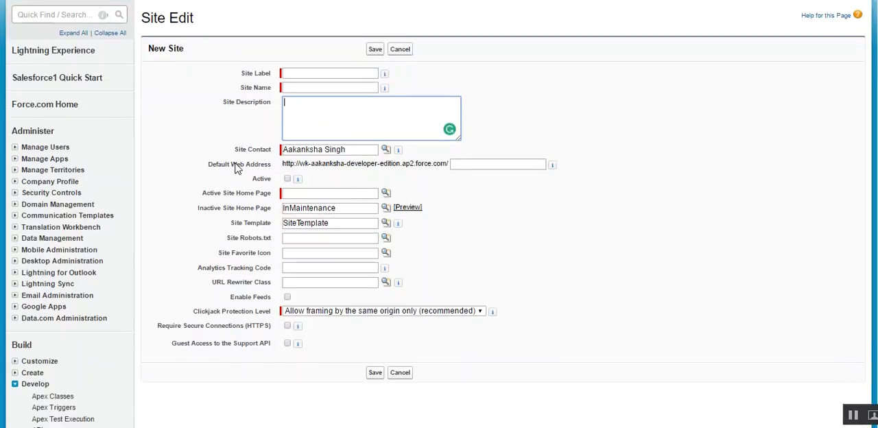
scroll("down", 3)
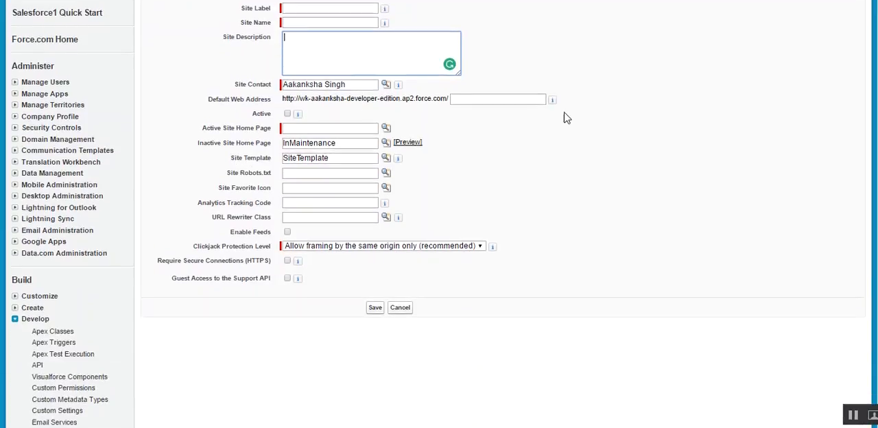
scroll("down", 3)
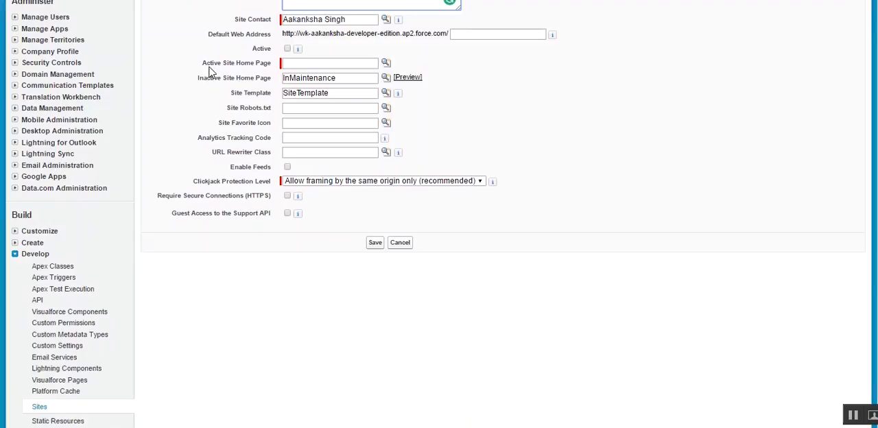
Look up and select SiteRegister as the Active Site Home Page
left_click(385, 63)
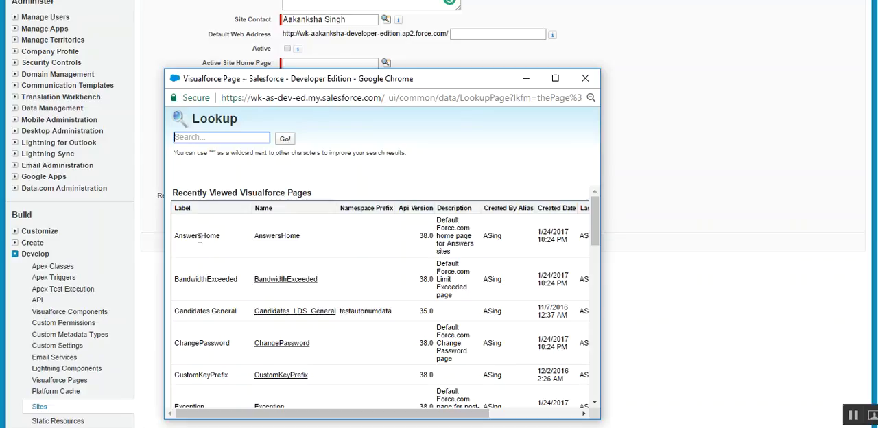
mouse_move(364, 275)
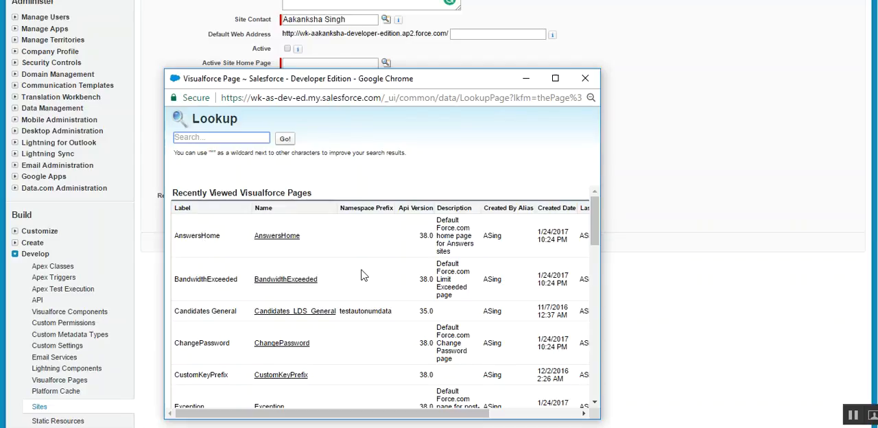
scroll("down", 3)
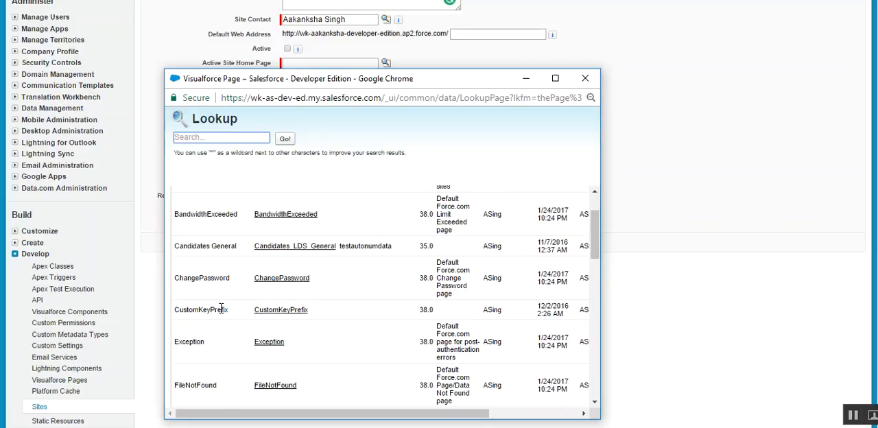
scroll("down", 3)
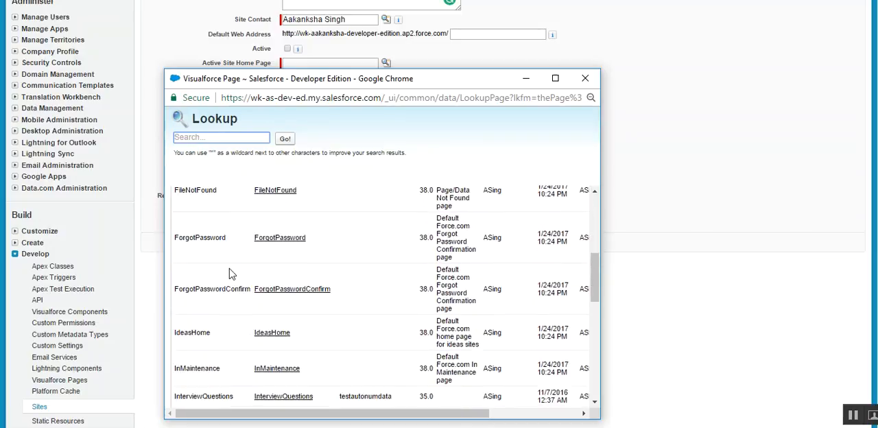
scroll("down", 3)
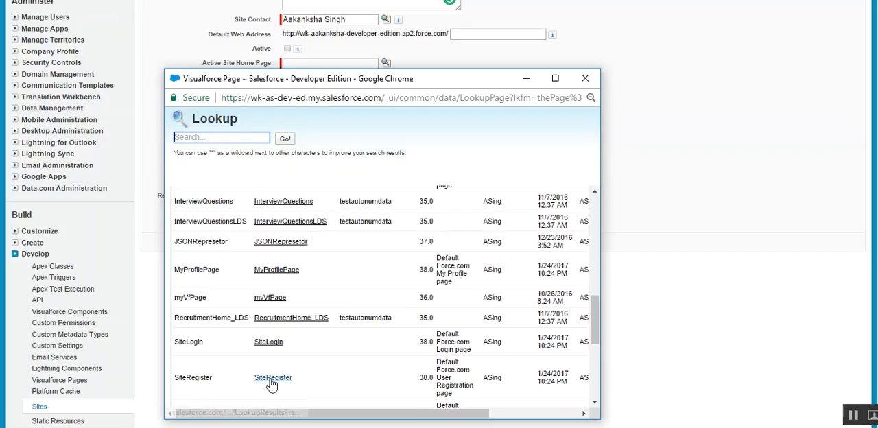
left_click(273, 378)
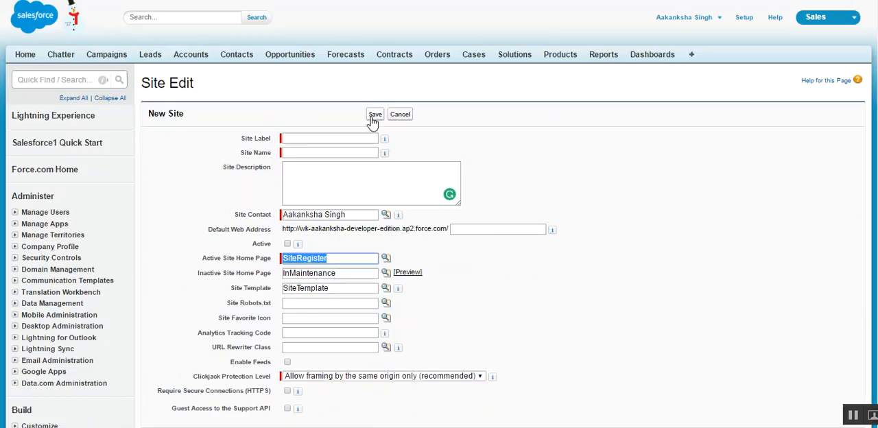
Save the webkul site with SiteRegister as home page and open the SiteRegister page
left_click(400, 114)
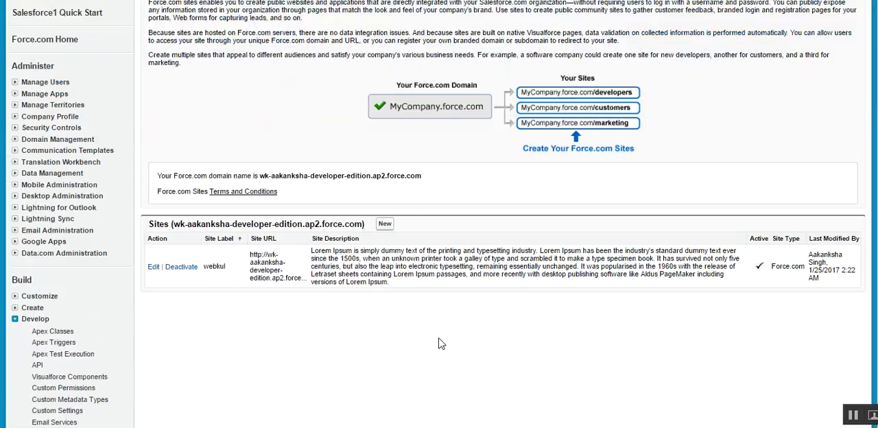
mouse_move(154, 300)
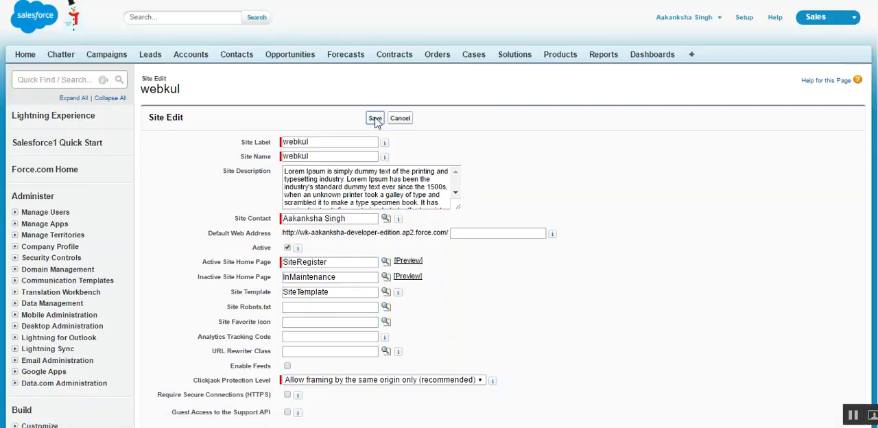
left_click(374, 118)
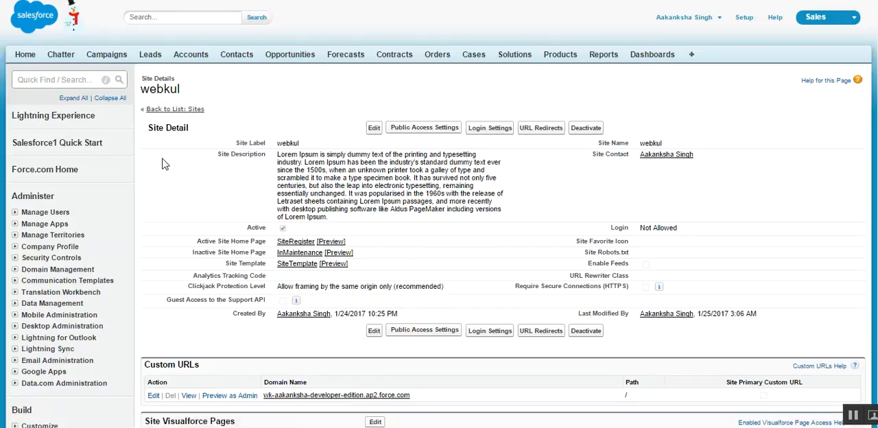
scroll("down", 3)
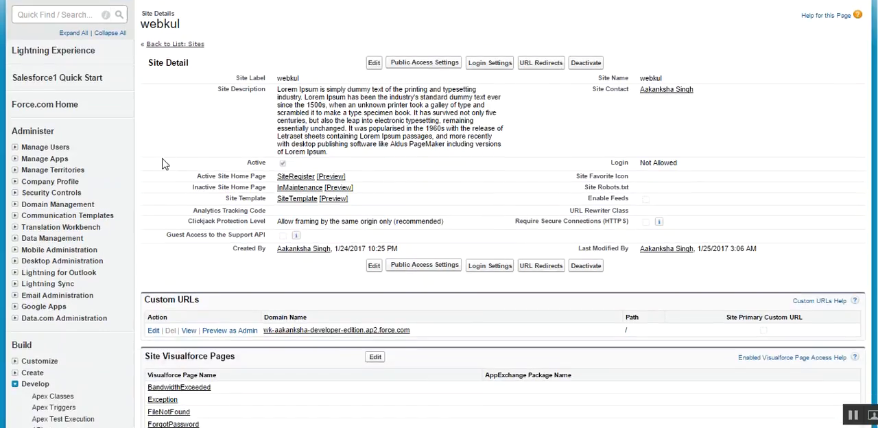
mouse_move(205, 179)
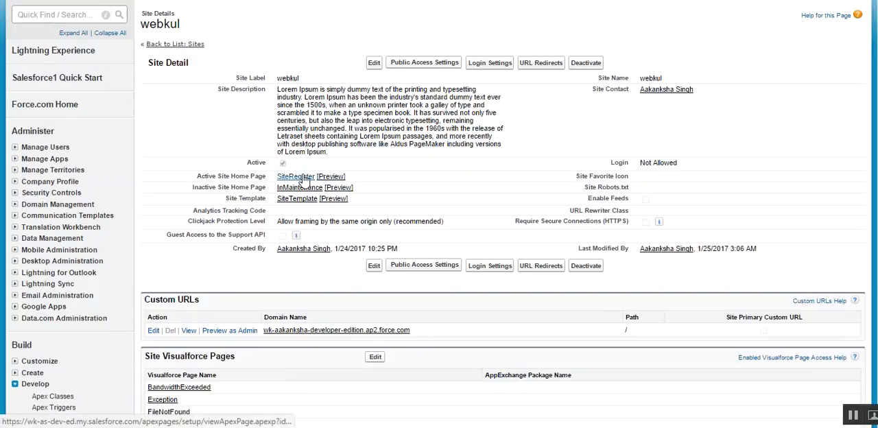
left_click(329, 176)
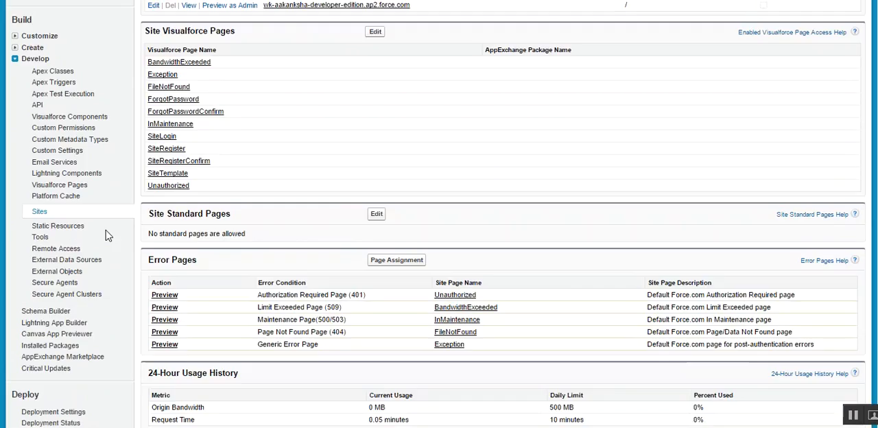
mouse_move(59, 185)
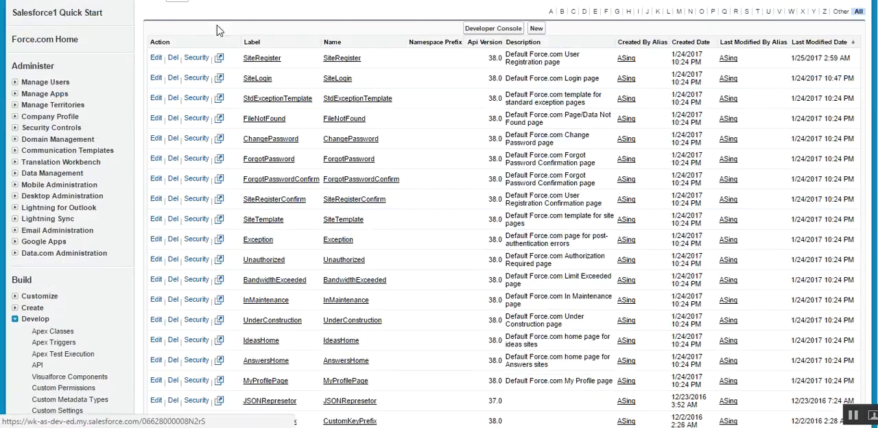
Edit SiteRegister, fetch the Contact Form embed code, and clear the page markup
left_click(156, 57)
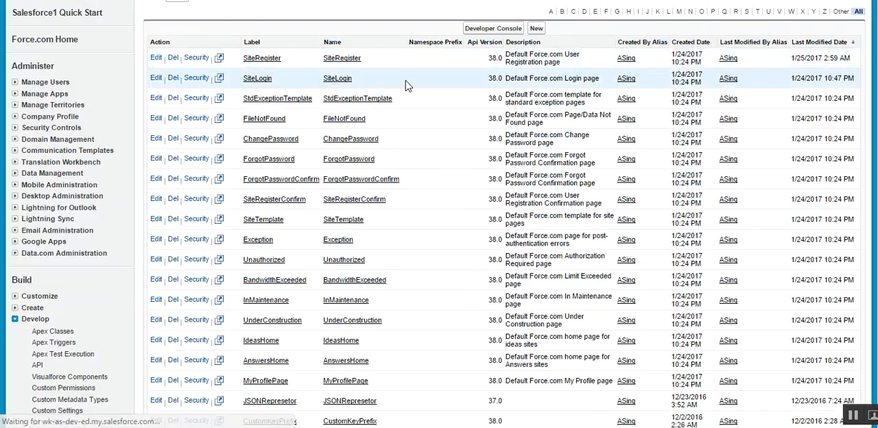
left_click(156, 57)
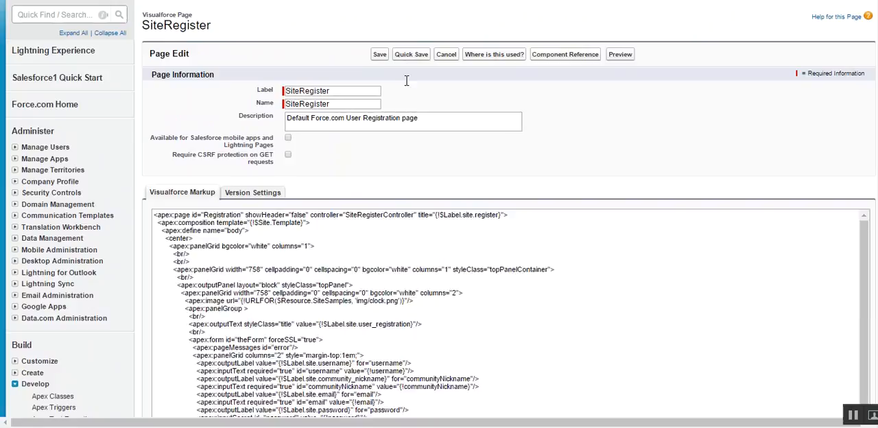
scroll("down", 3)
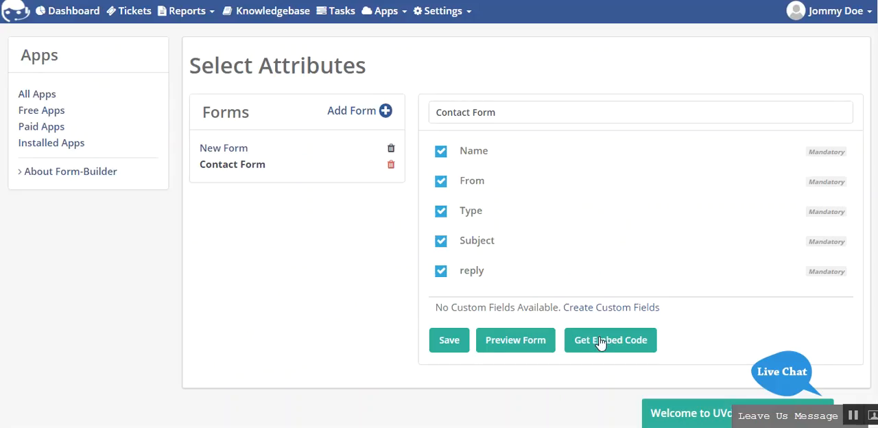
left_click(610, 339)
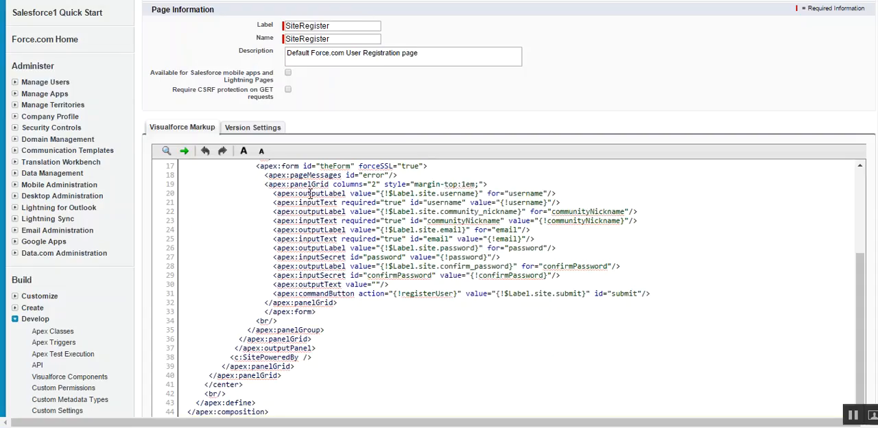
left_click(309, 193)
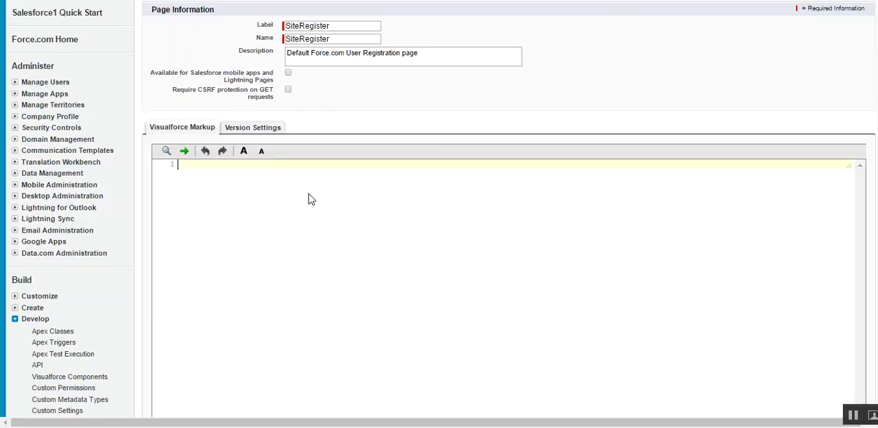
Put the UVdesk iframe inside the SiteRegister apex:page markup and save it
type("<apex:page>")
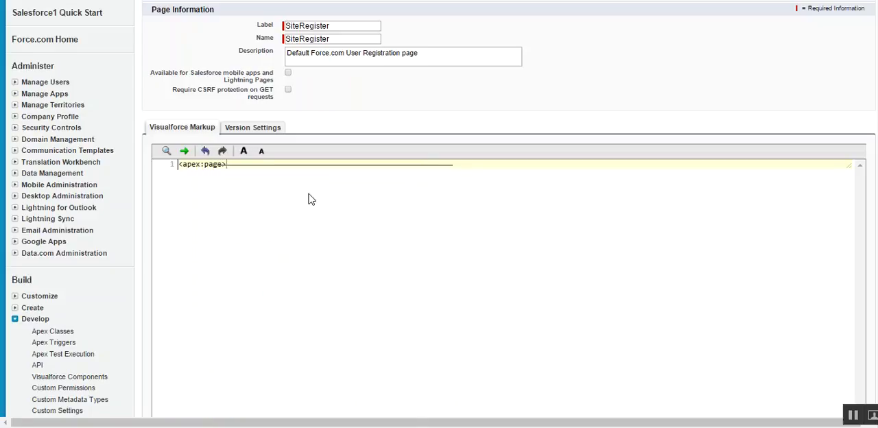
type("</apex:pa")
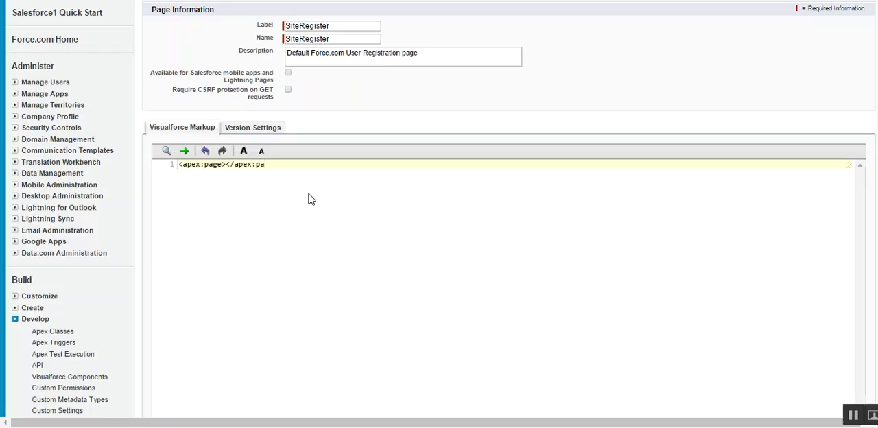
type("ge>")
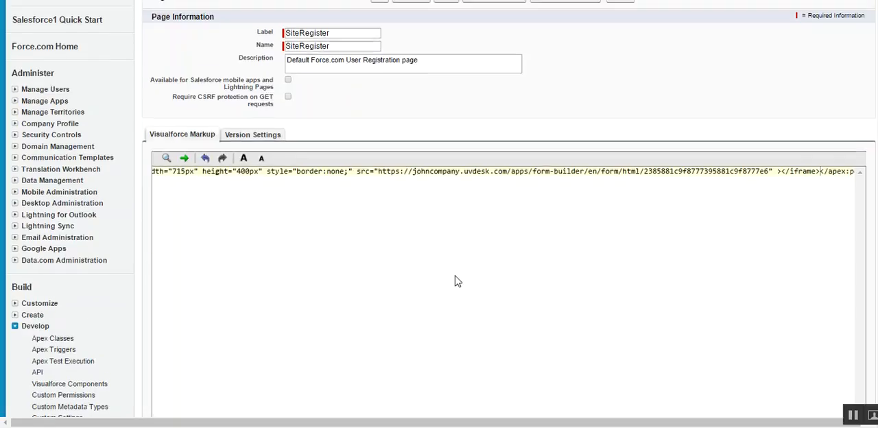
scroll("up", 3)
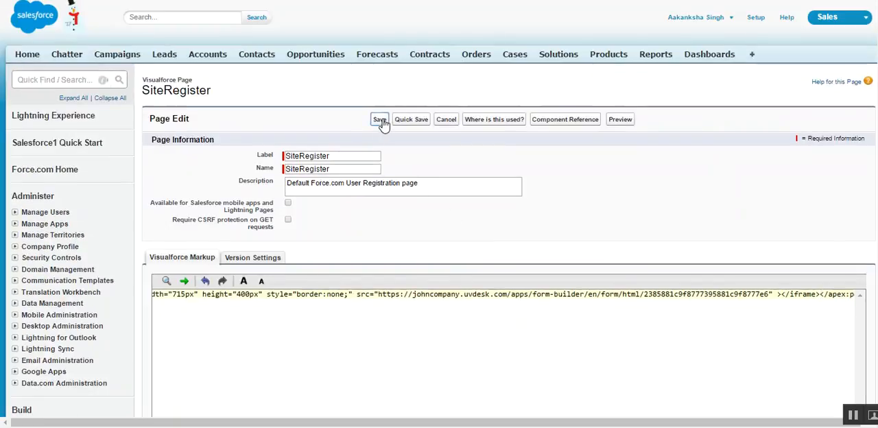
left_click(378, 119)
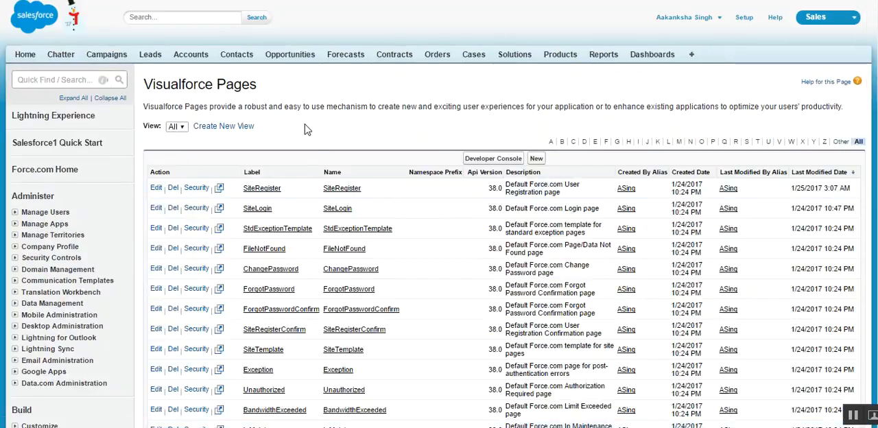
scroll("down", 3)
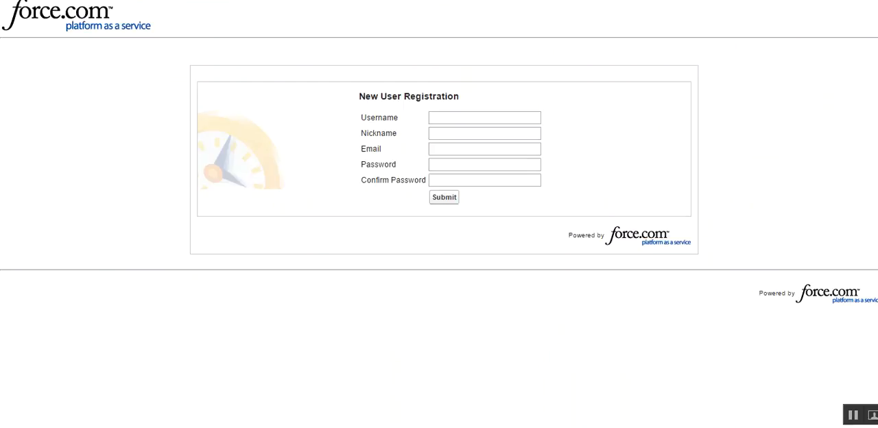
Reload the registration site to show the UVdesk form and focus Customer Name
left_click(444, 197)
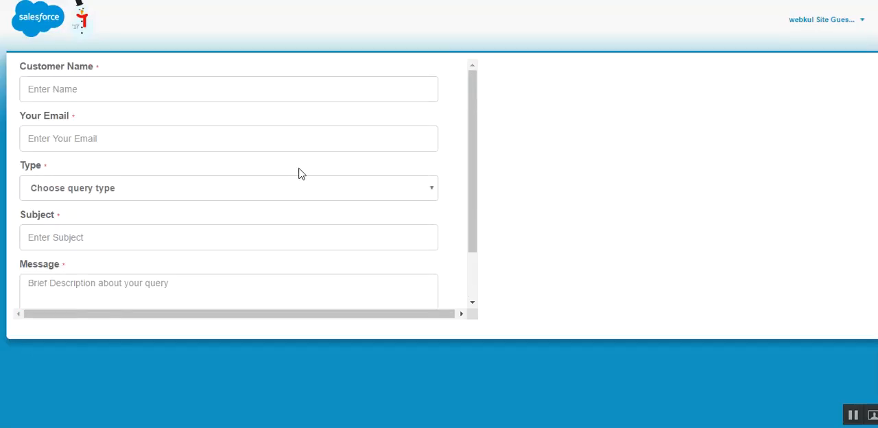
left_click(228, 89)
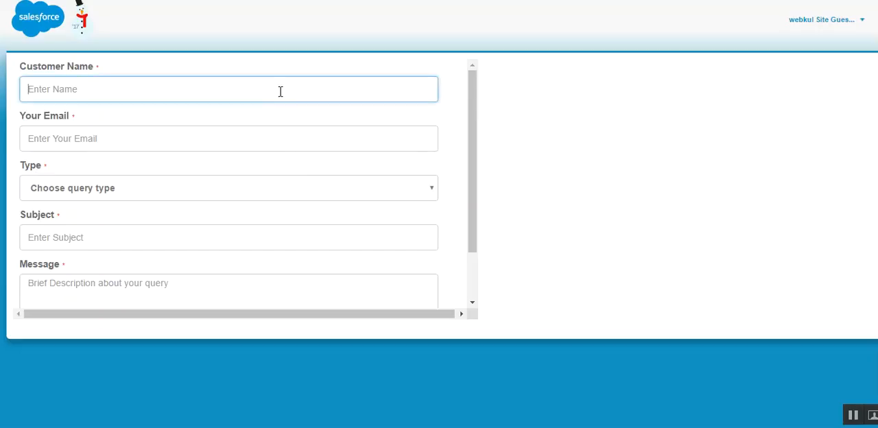
Enter customer name John, his email, and choose Support as the query type
type("John")
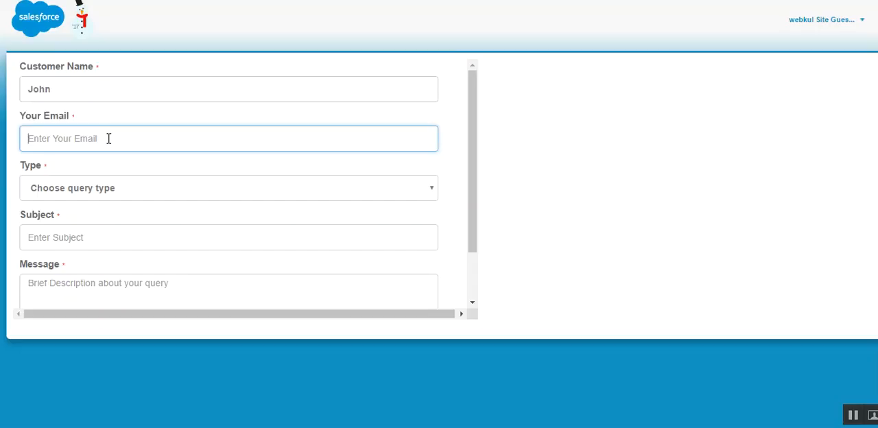
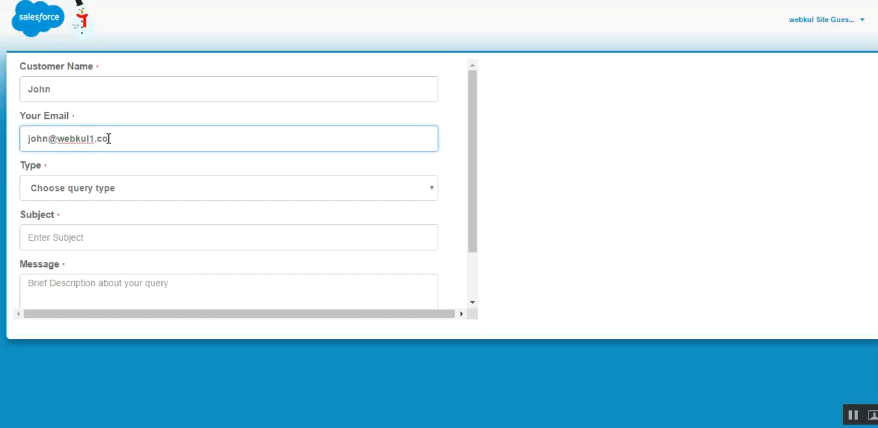
left_click(229, 187)
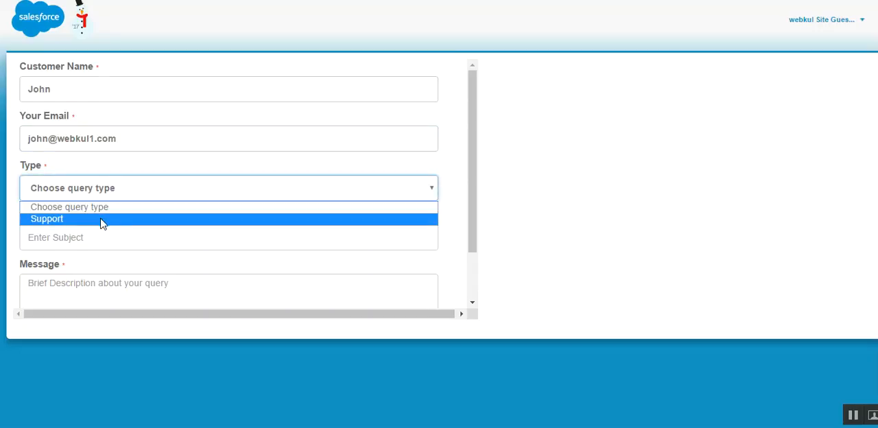
left_click(46, 218)
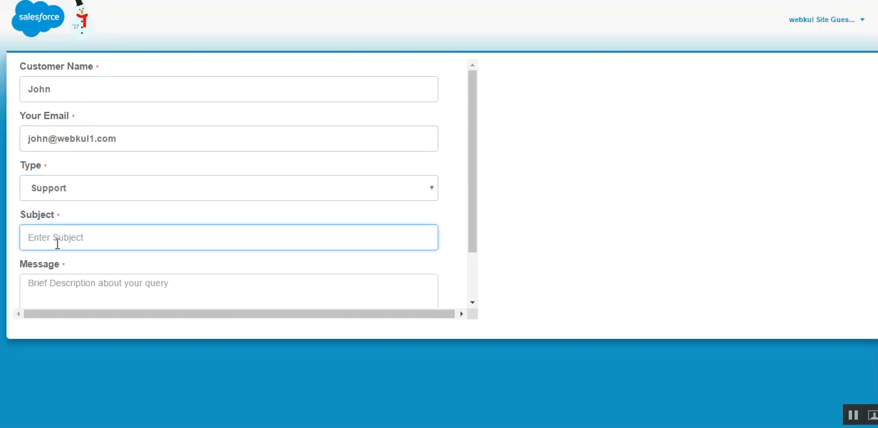
Enter subject and message 'Subject of saleforce' and submit the ticket
type("Subject")
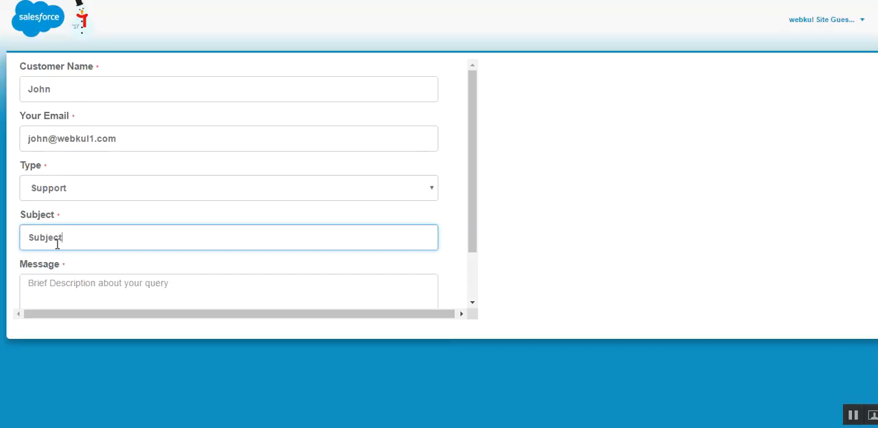
type("of sa")
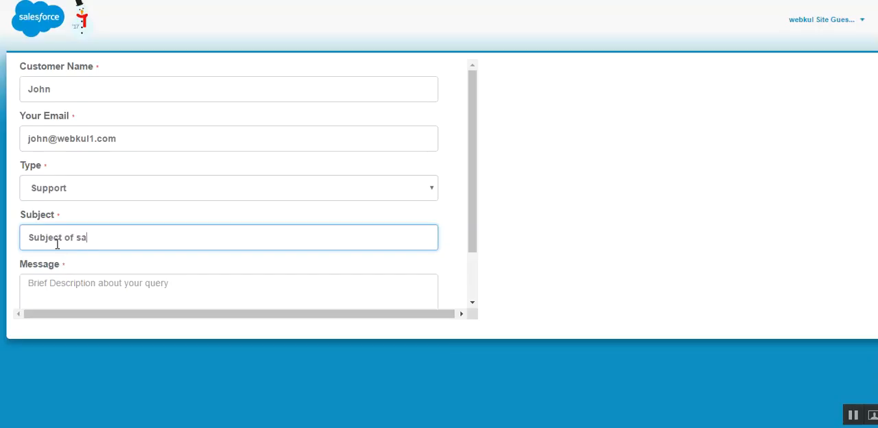
type("lefo")
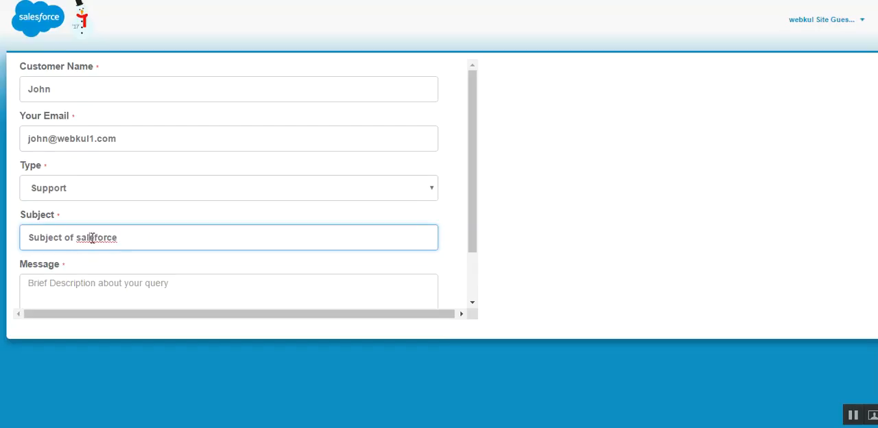
left_click(228, 288)
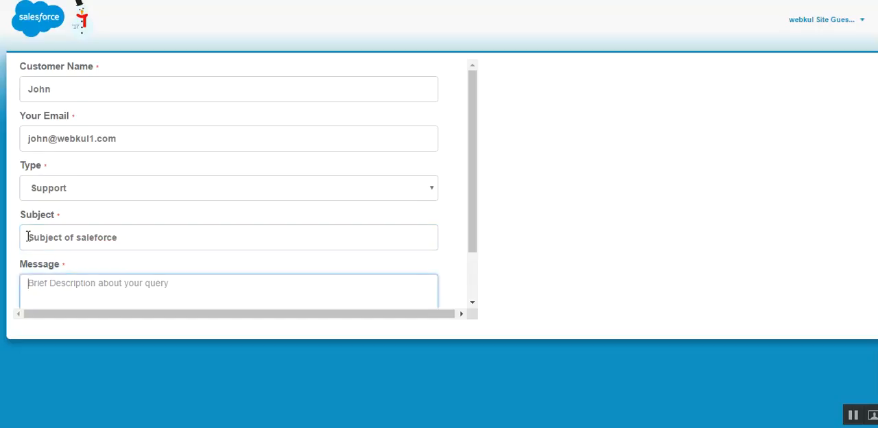
type("Subject of saleforce")
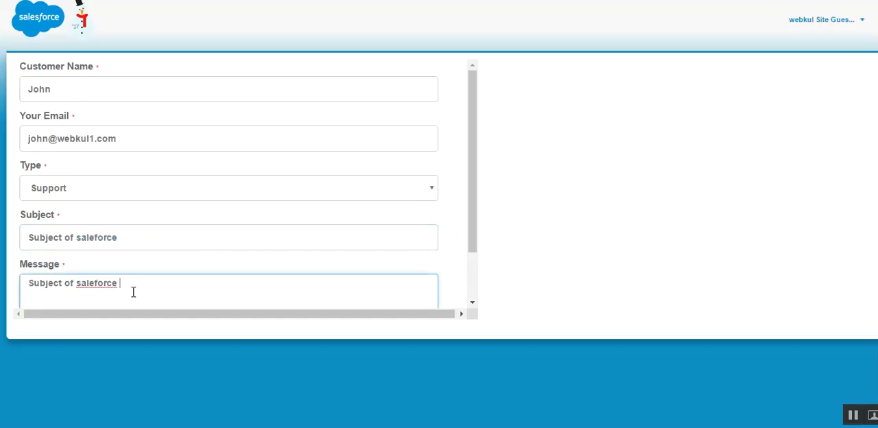
scroll("down", 3)
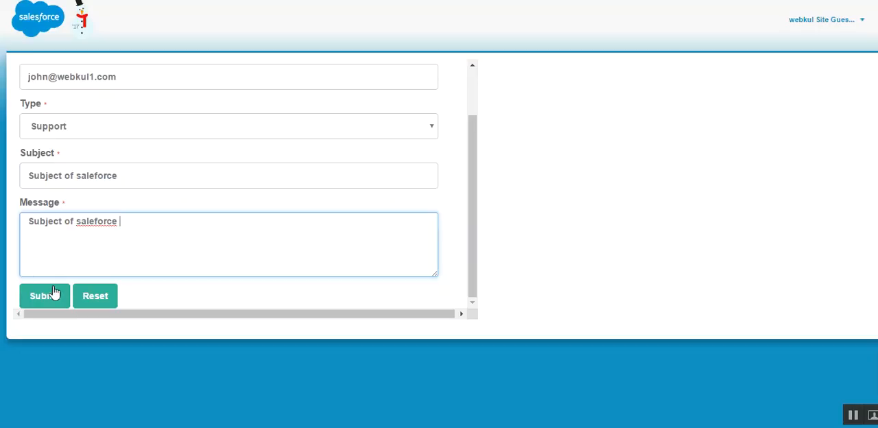
left_click(45, 295)
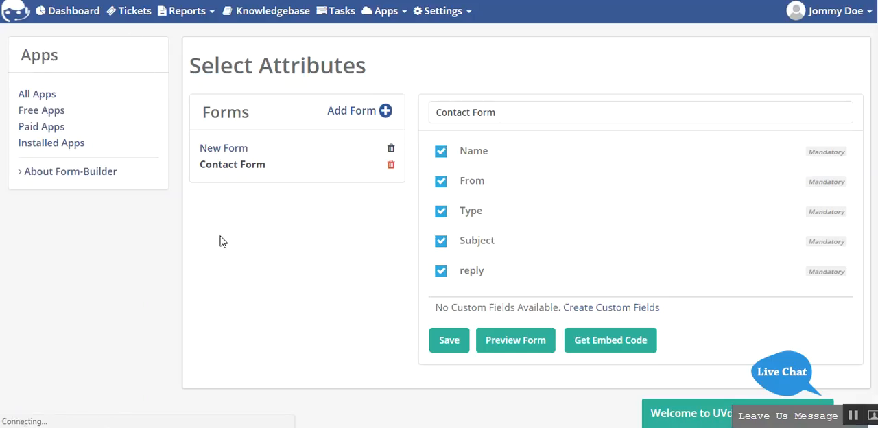
Open UVdesk's Tickets list to find ticket #16 from John
left_click(135, 11)
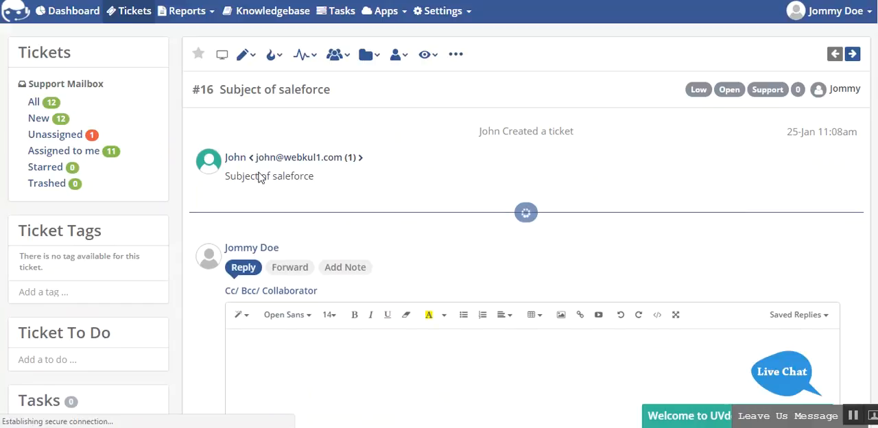
Type the reply text "Reply" in ticket #16's reply editor, correcting the typo
scroll("down", 3)
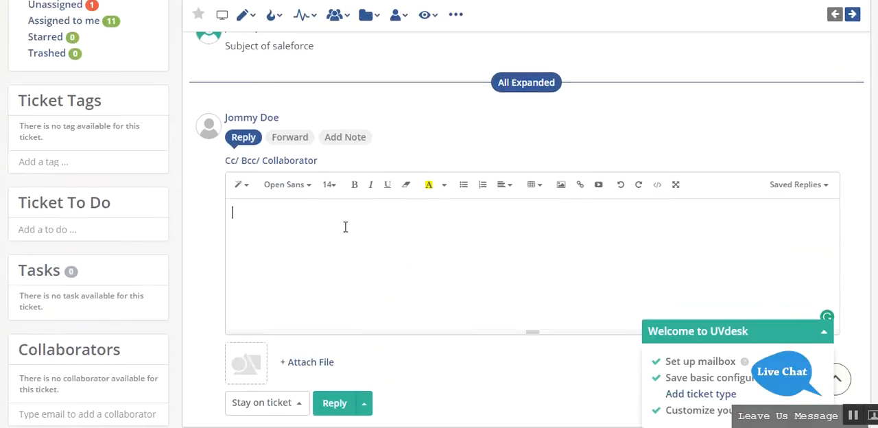
type("Rely")
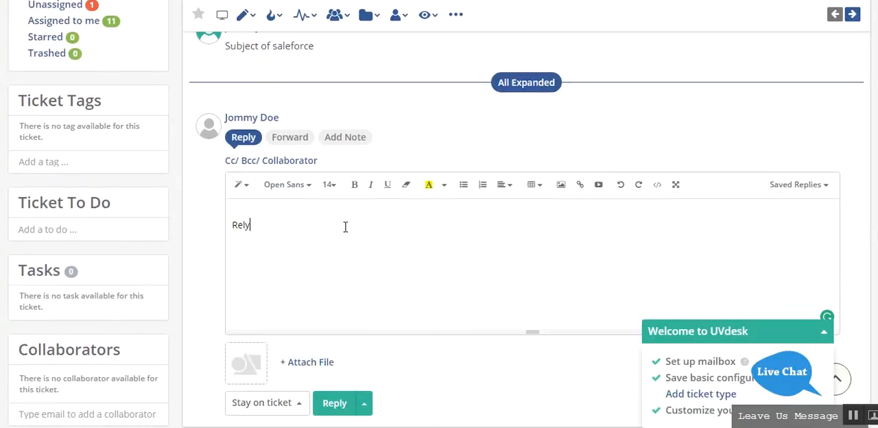
key("BackSpace")
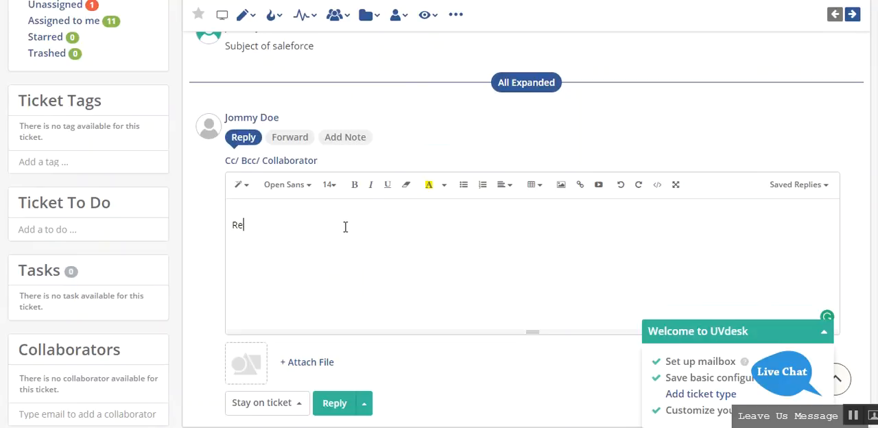
type("ply")
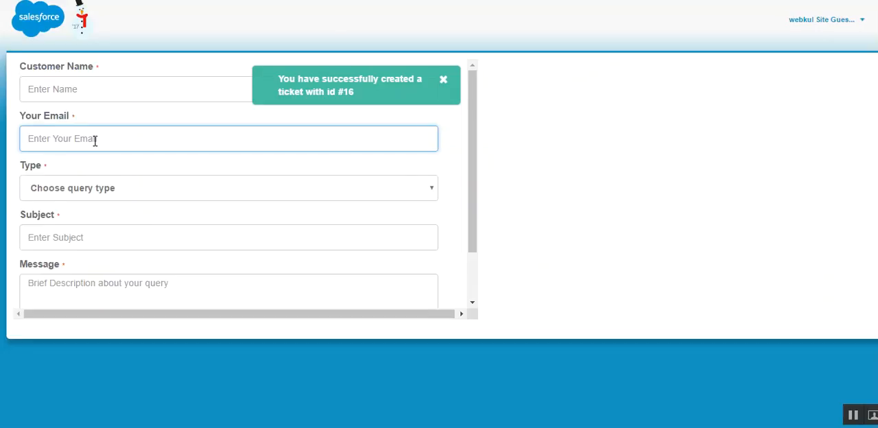
Activate the cleared form's email field on the Salesforce site, with ticket #16's confirmation showing
left_click(229, 138)
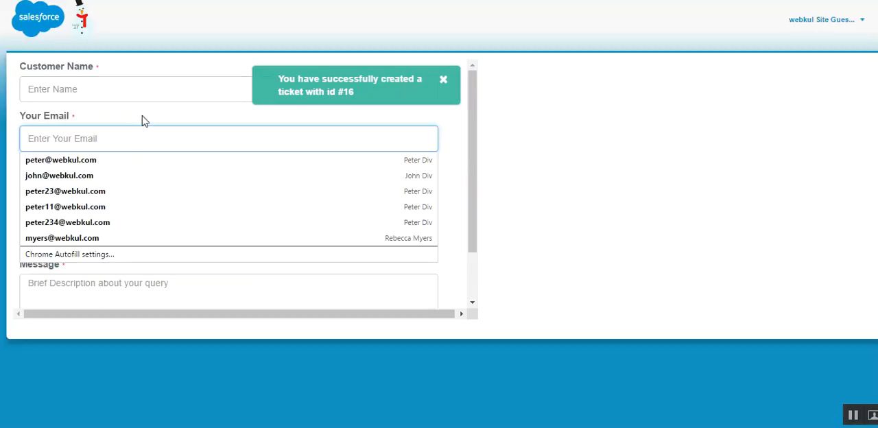